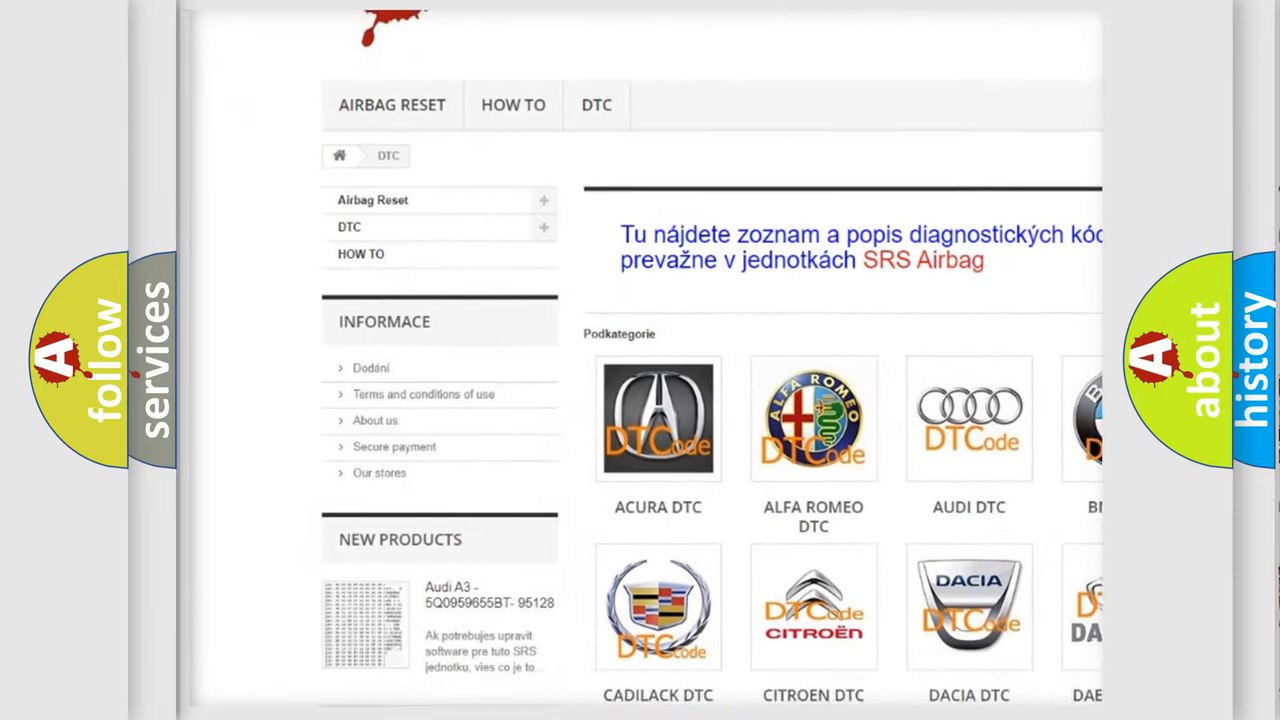
scroll(down, 3)
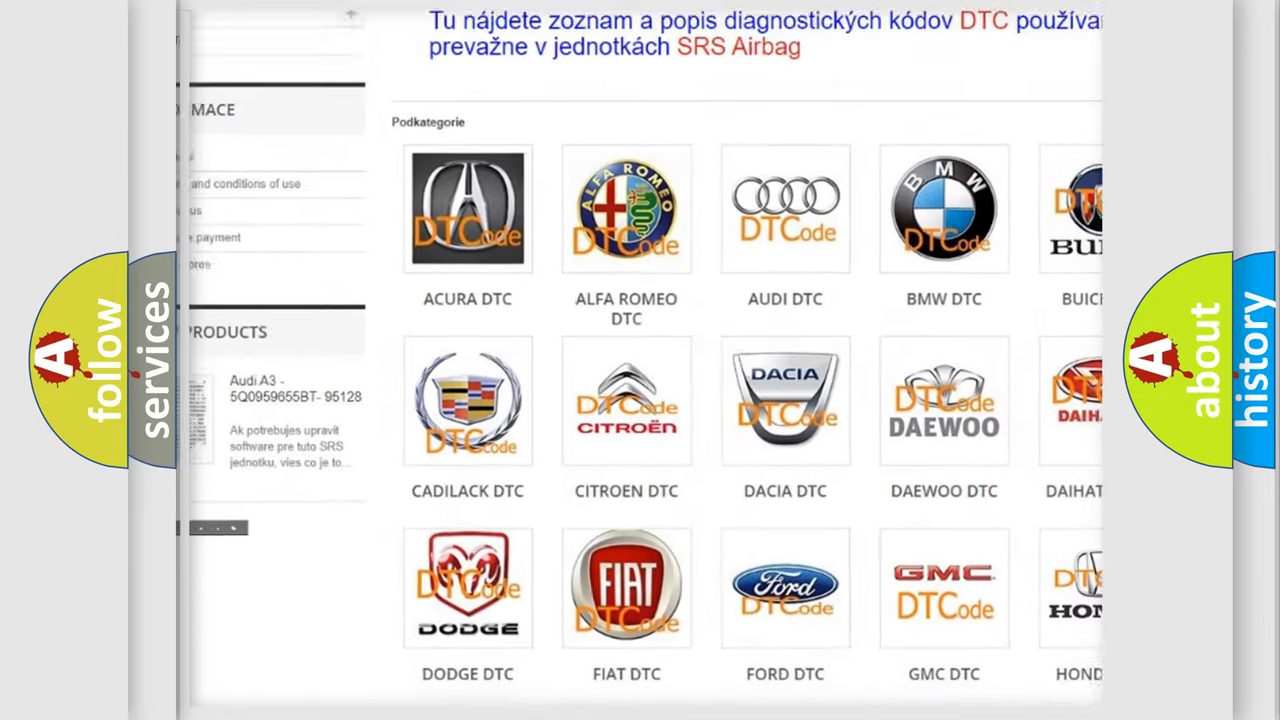
scroll(down, 3)
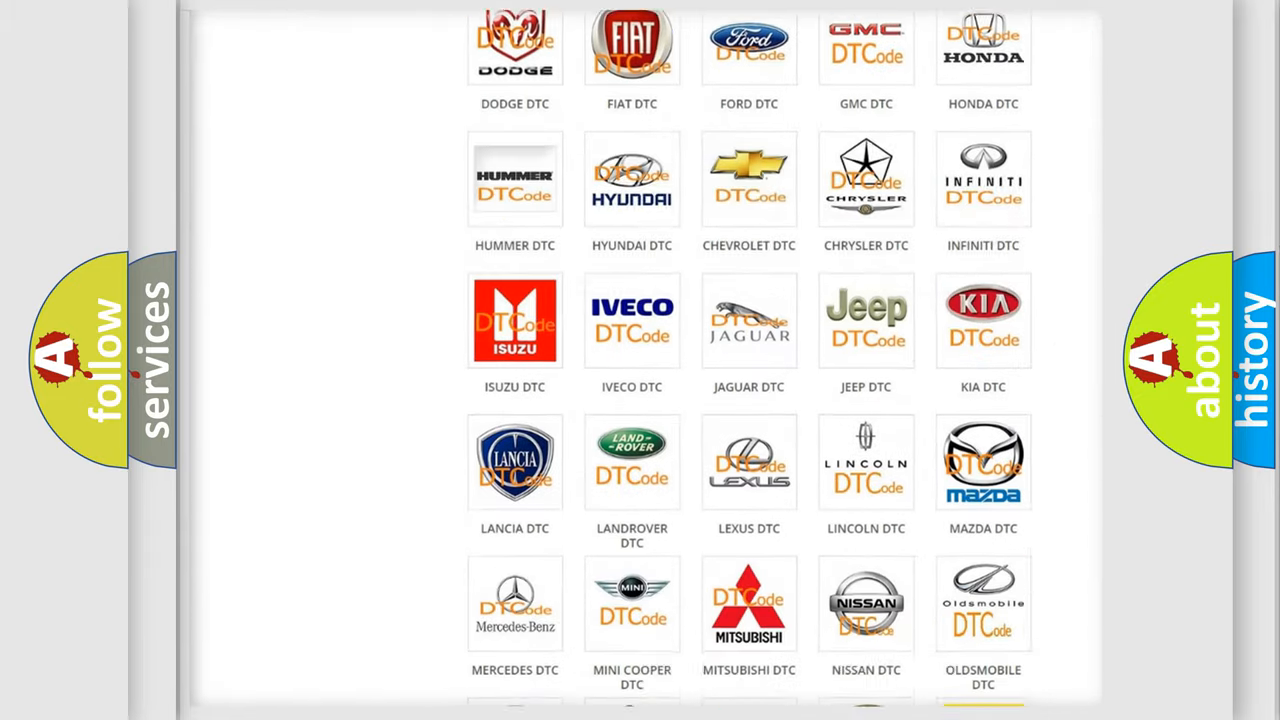
scroll(down, 3)
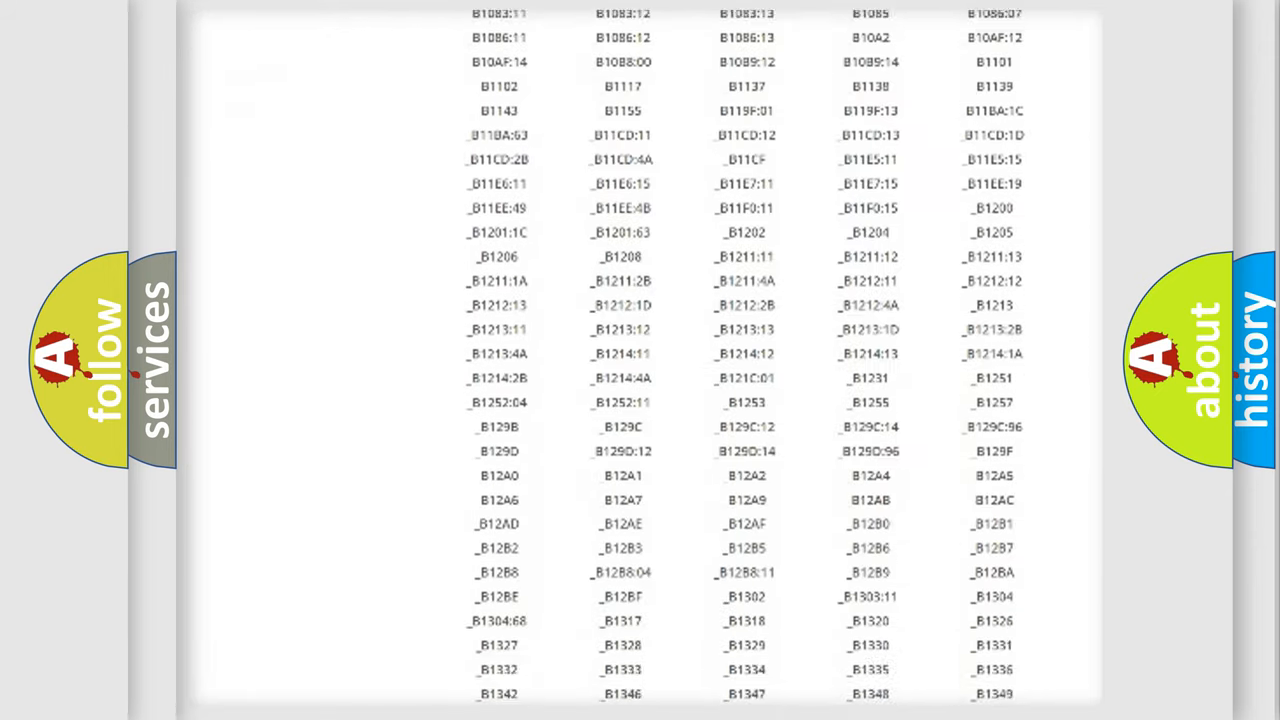
scroll(down, 3)
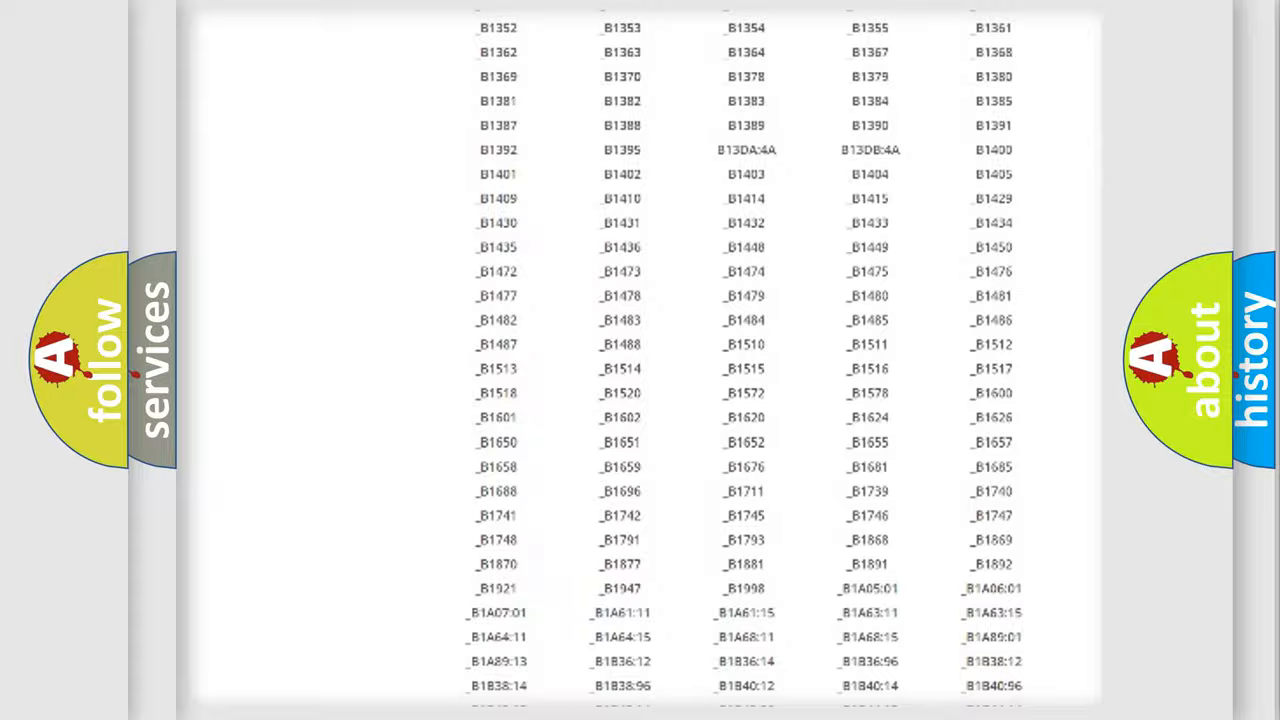